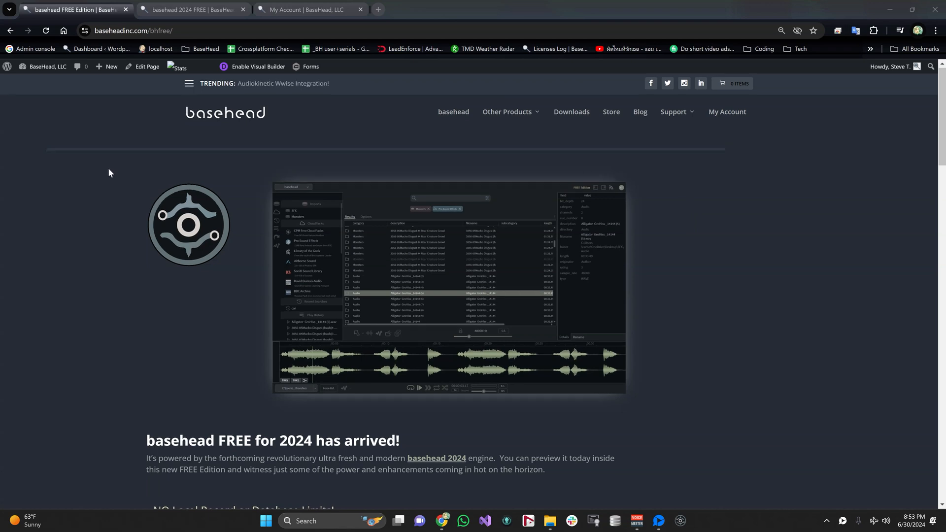
- Scroll the bhfree page down to the 'Where to Download basehead FREE' section
{"action": "scroll", "scroll_direction": "down", "scroll_amount": 3}
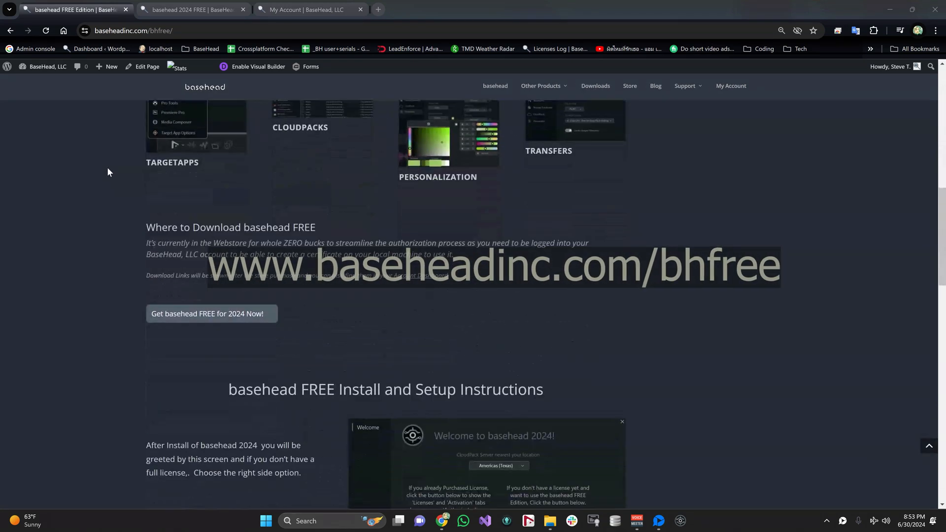
{"action": "scroll", "scroll_direction": "down", "scroll_amount": 3}
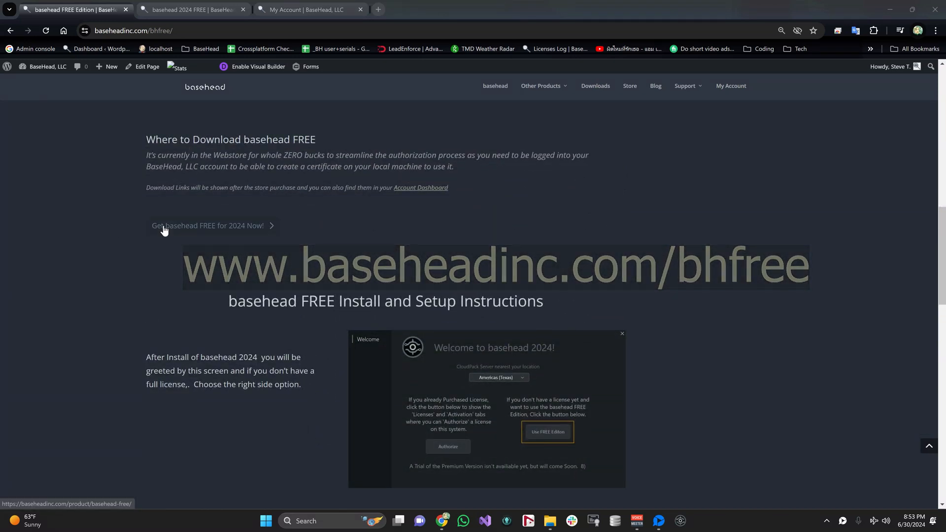
- Follow 'Get basehead FREE for 2024 Now!' to the $0 product page and the account downloads
{"action": "left_click", "coordinate": [190, 9]}
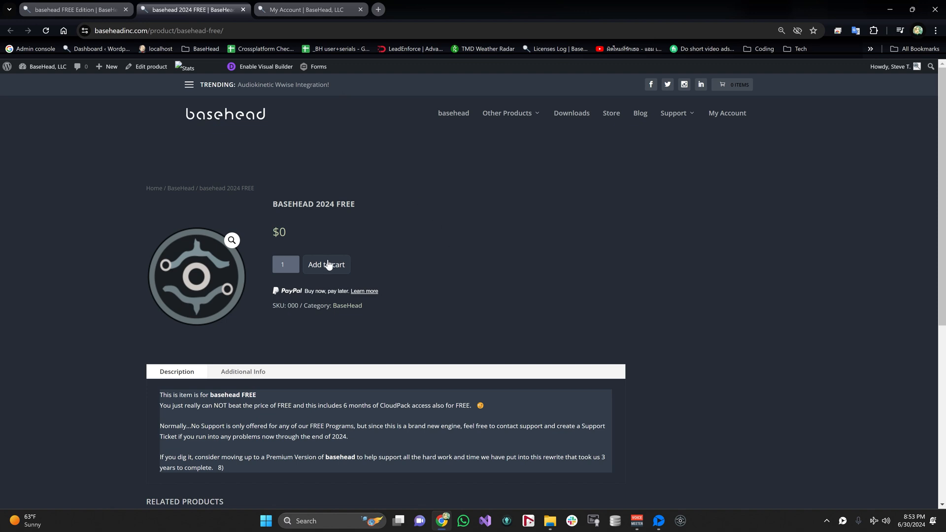
{"action": "mouse_move", "coordinate": [281, 244]}
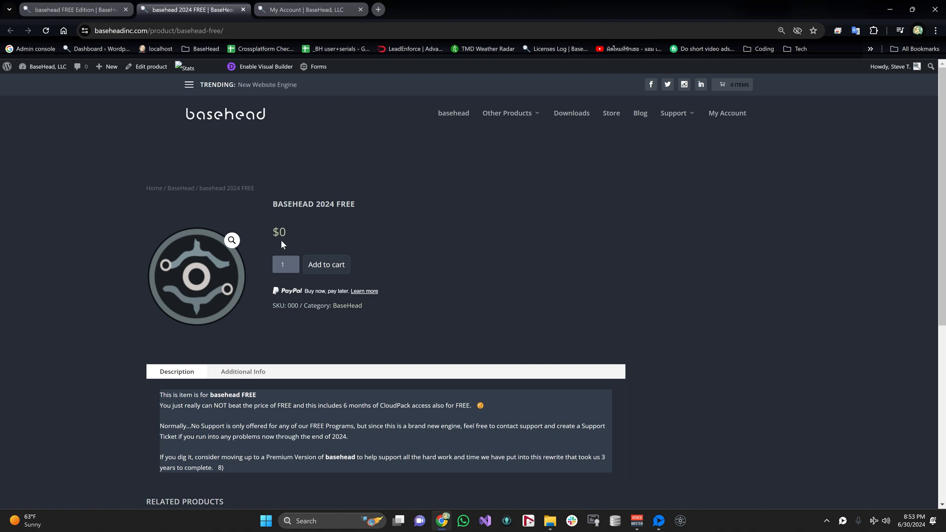
{"action": "mouse_move", "coordinate": [291, 245]}
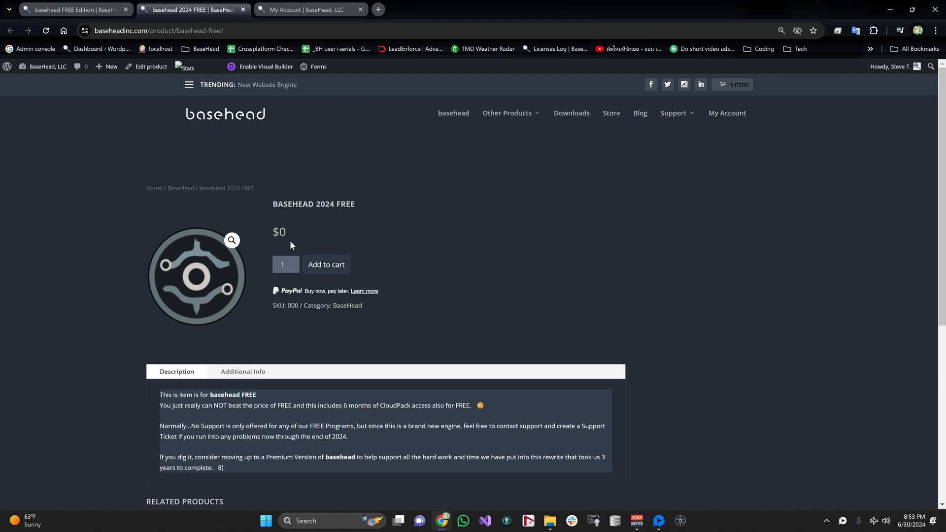
{"action": "mouse_move", "coordinate": [397, 247]}
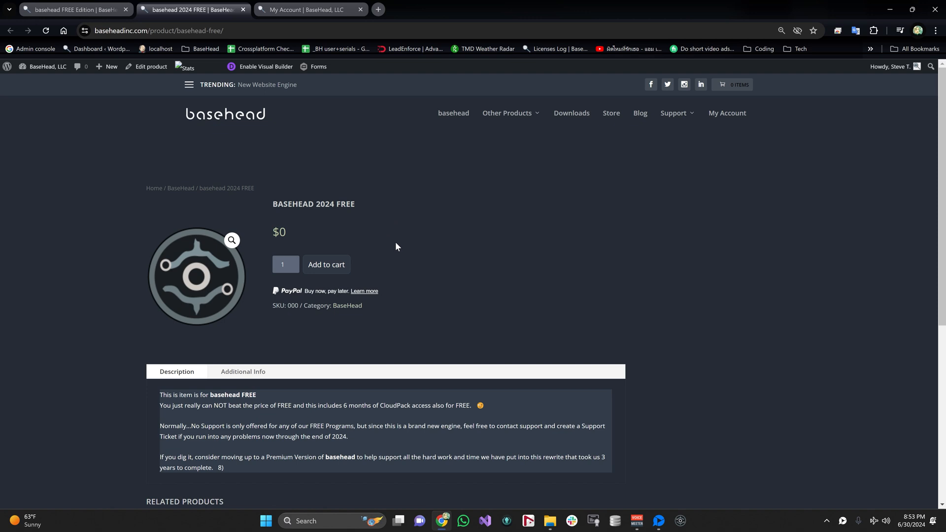
{"action": "left_click", "coordinate": [308, 9]}
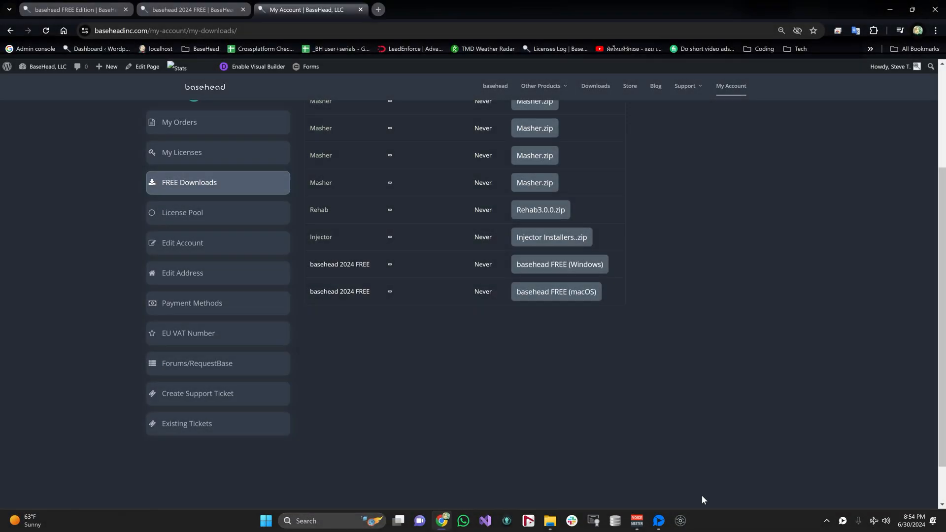
- Launch the installed basehead 2024 app to its welcome screen
{"action": "left_click", "coordinate": [678, 525]}
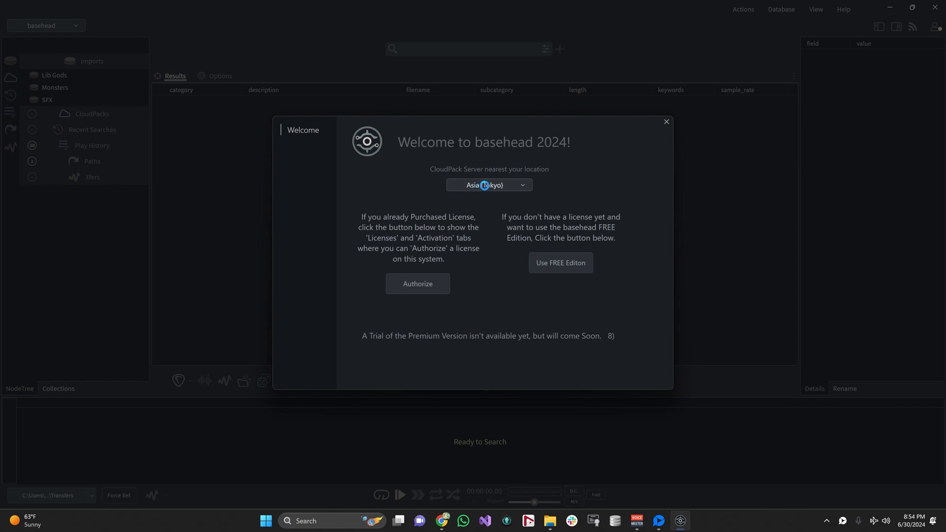
- Keep Asia (Tokyo) as the CloudPack server and choose 'Use FREE Edition'
{"action": "left_click", "coordinate": [488, 185]}
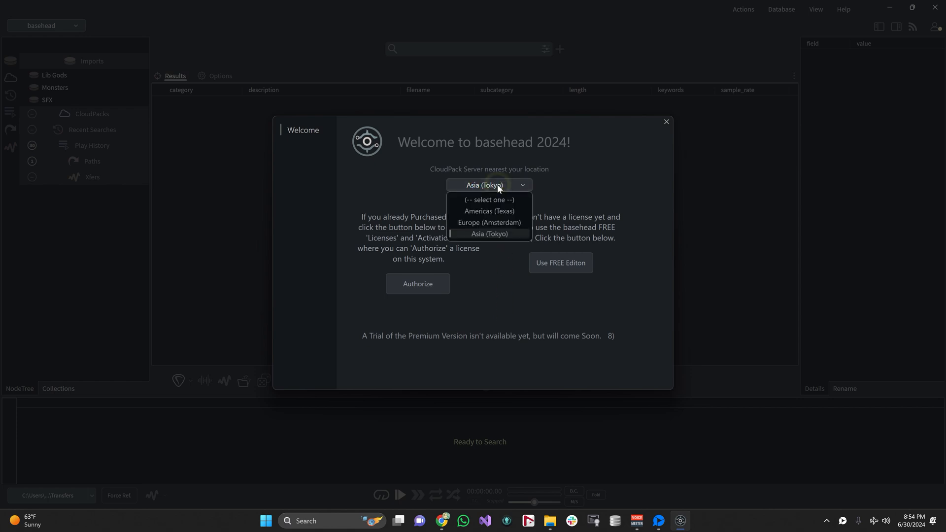
{"action": "left_click", "coordinate": [490, 234]}
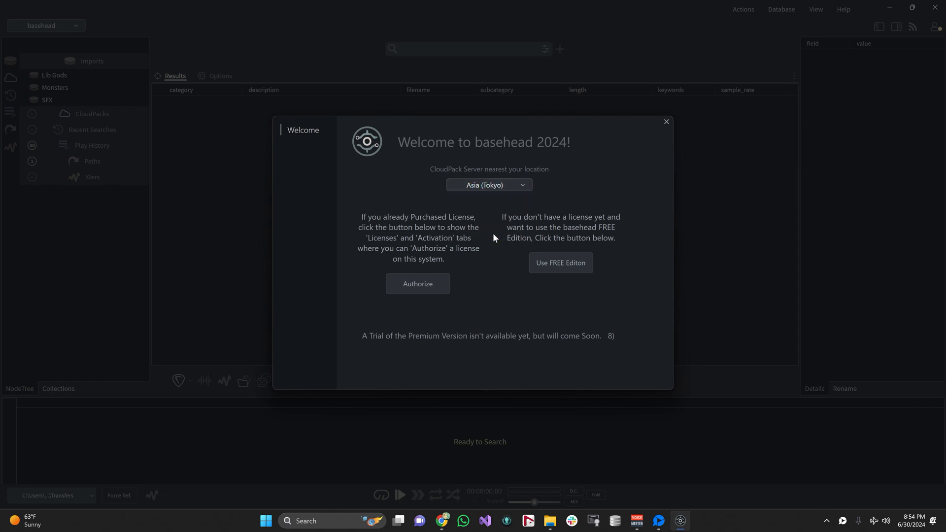
{"action": "mouse_move", "coordinate": [572, 266]}
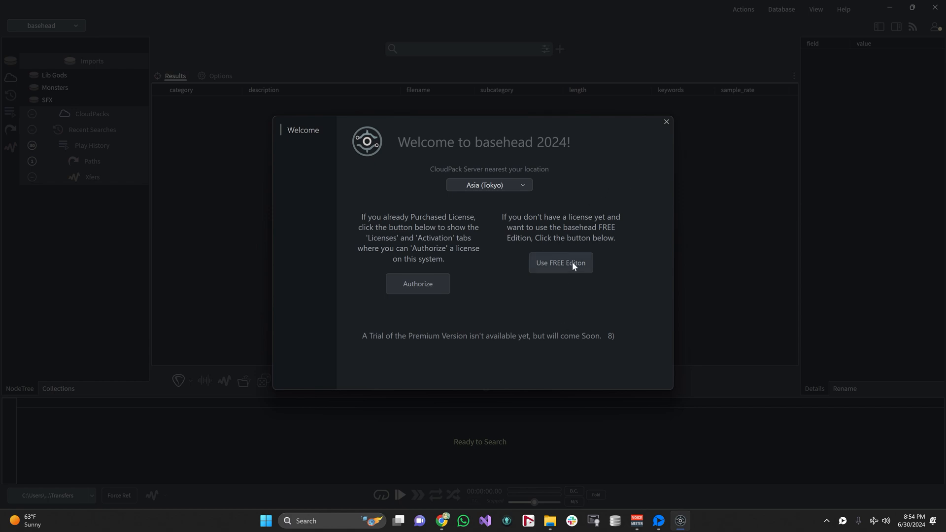
{"action": "left_click", "coordinate": [560, 263]}
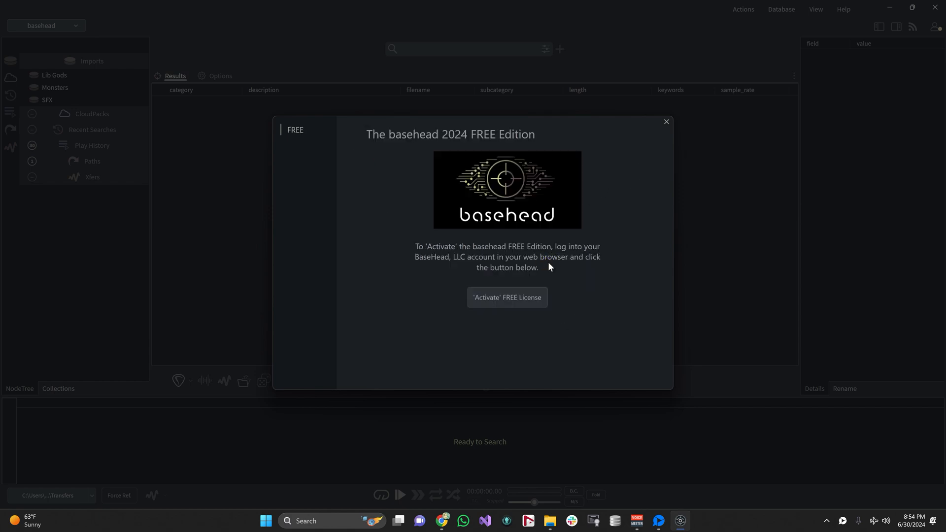
{"action": "mouse_move", "coordinate": [517, 302]}
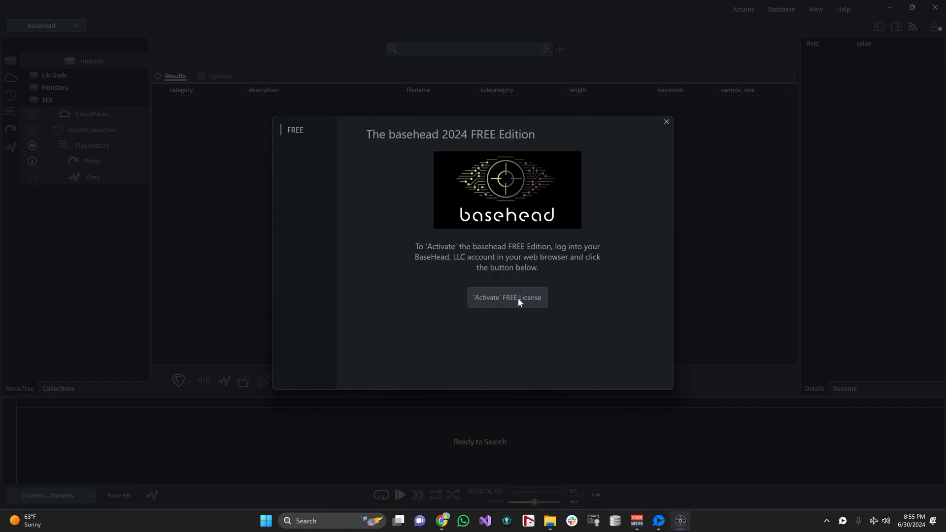
- Start 'Activate FREE License' so the browser activation page opens
{"action": "left_click", "coordinate": [506, 298]}
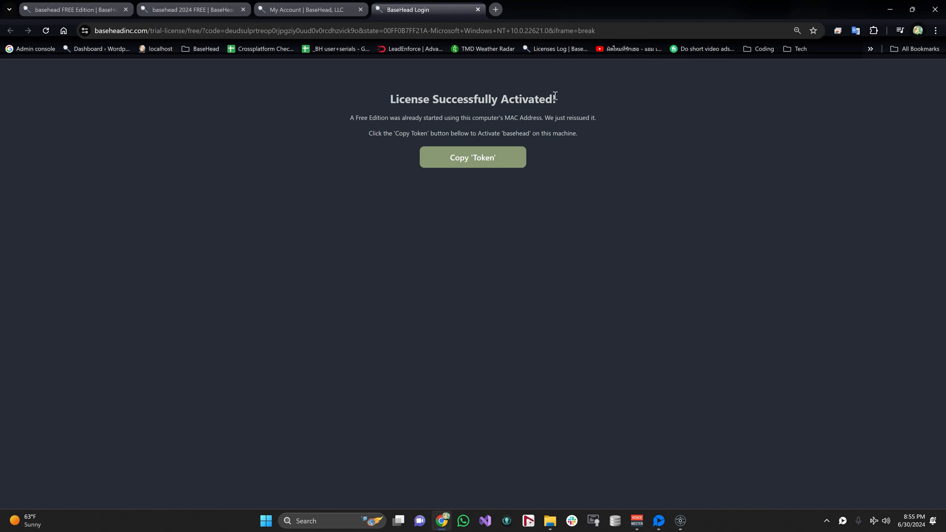
- Copy the activation token from the License Successfully Activated page
{"action": "left_click", "coordinate": [472, 156]}
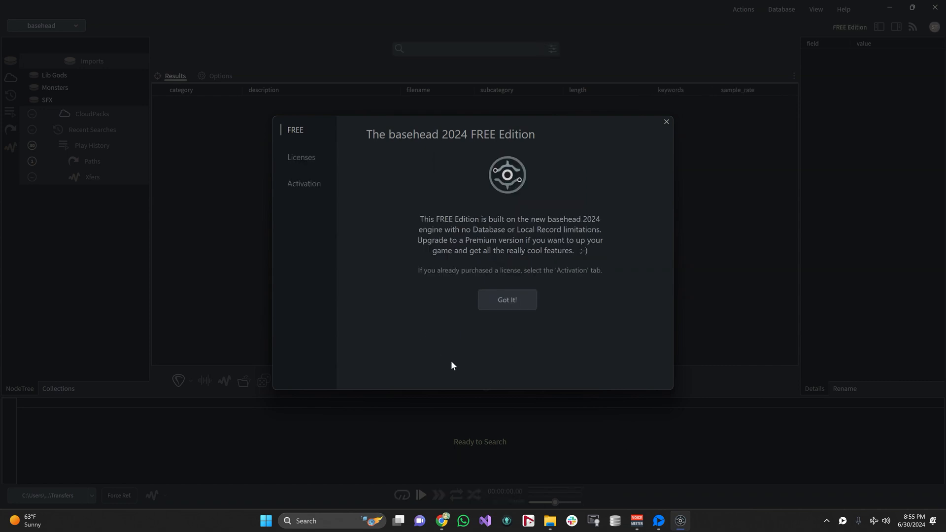
{"action": "mouse_move", "coordinate": [432, 162]}
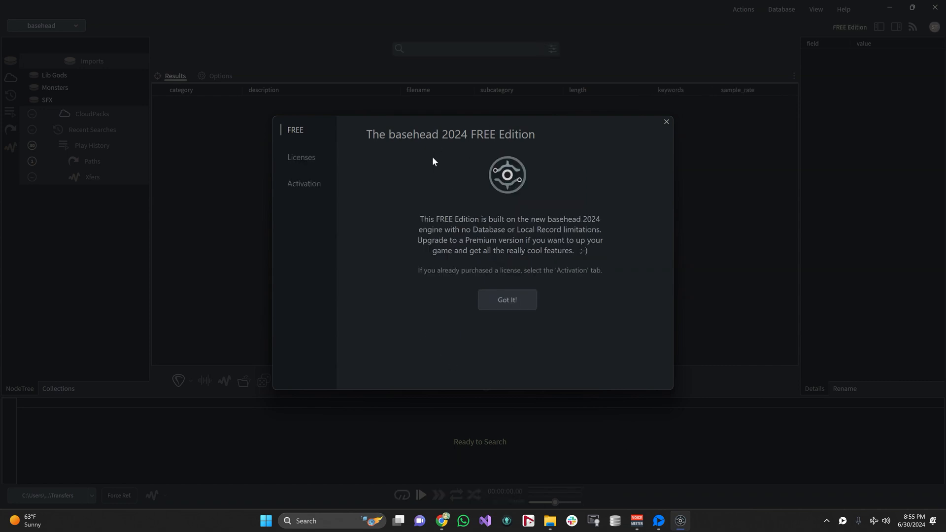
- Expand the CloudPacks list in the sidebar to show its sound libraries
{"action": "left_click", "coordinate": [91, 114]}
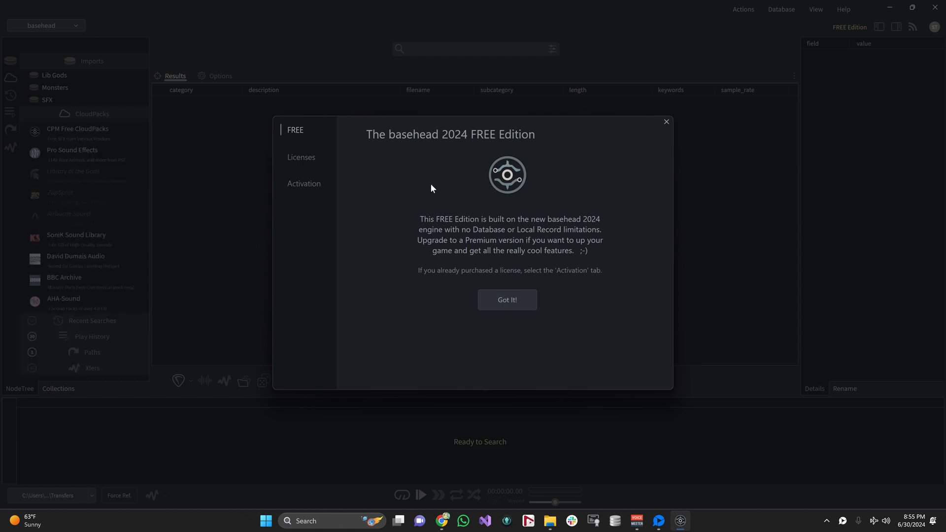
{"action": "mouse_move", "coordinate": [555, 224]}
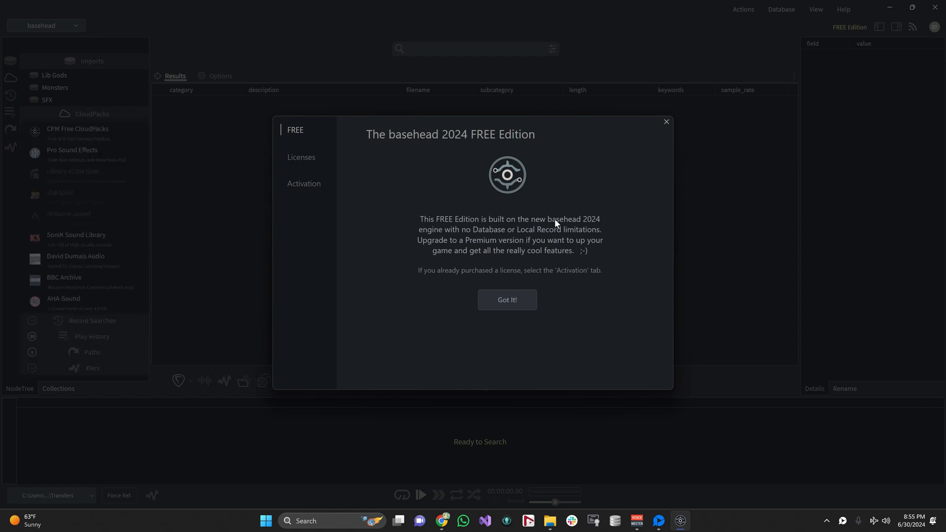
{"action": "mouse_move", "coordinate": [588, 287]}
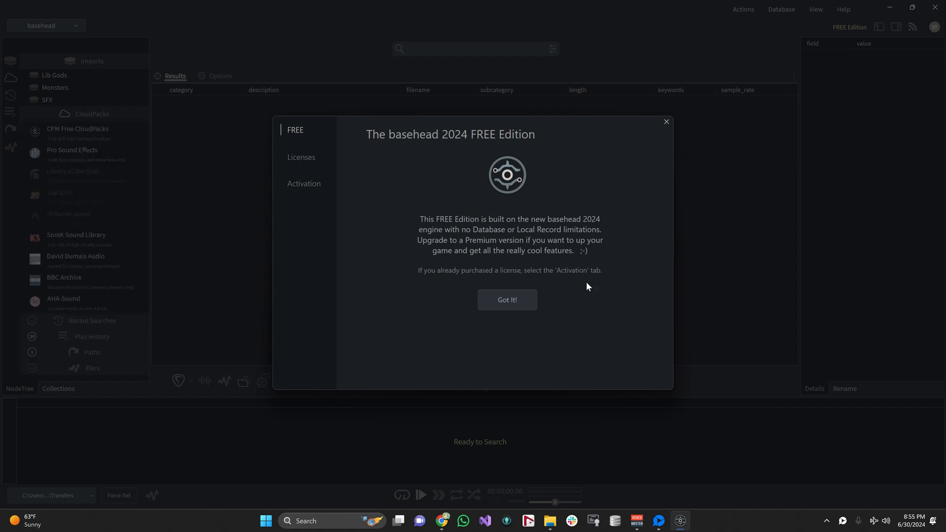
- Dismiss the FREE Edition notice with 'Got it!' and focus the empty search field
{"action": "left_click", "coordinate": [506, 299]}
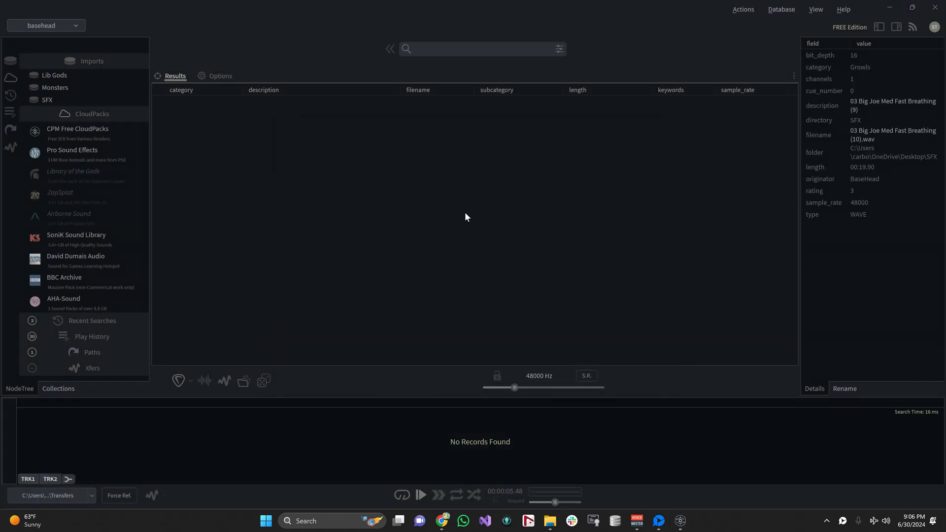
{"action": "mouse_move", "coordinate": [467, 79]}
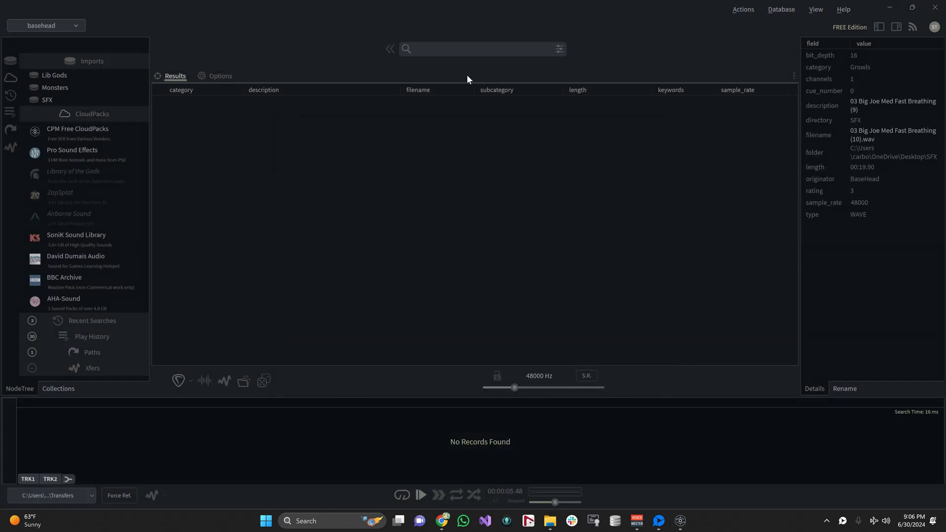
{"action": "left_click", "coordinate": [477, 49]}
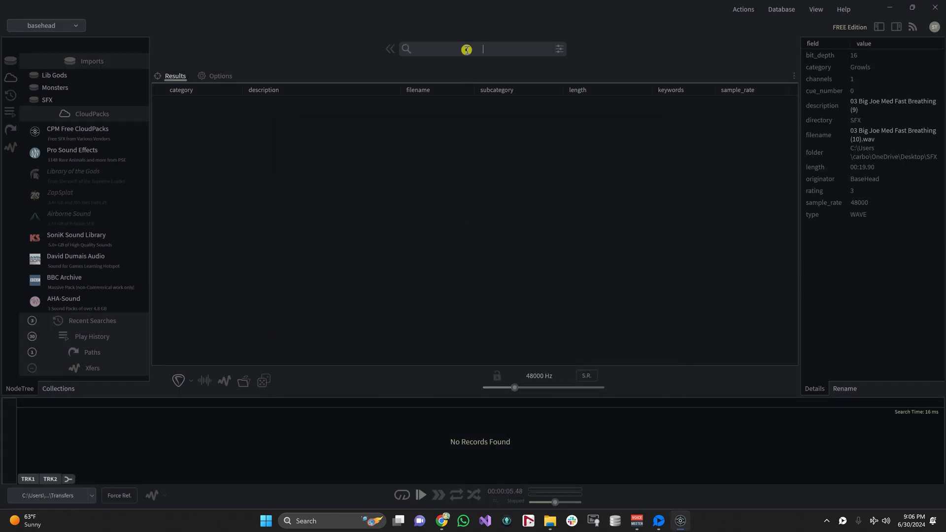